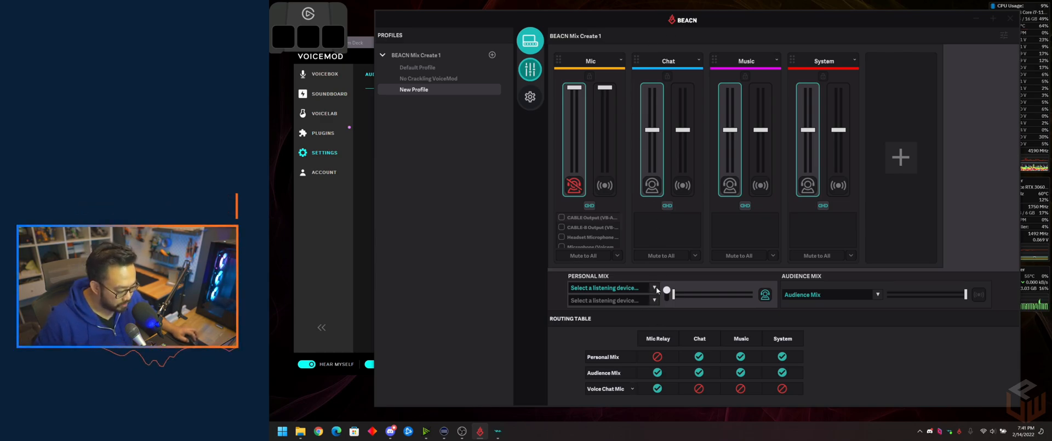
# Choose Headphone (Realtek(R) Audio) as the Personal Mix listening device
pyautogui.click(654, 287)
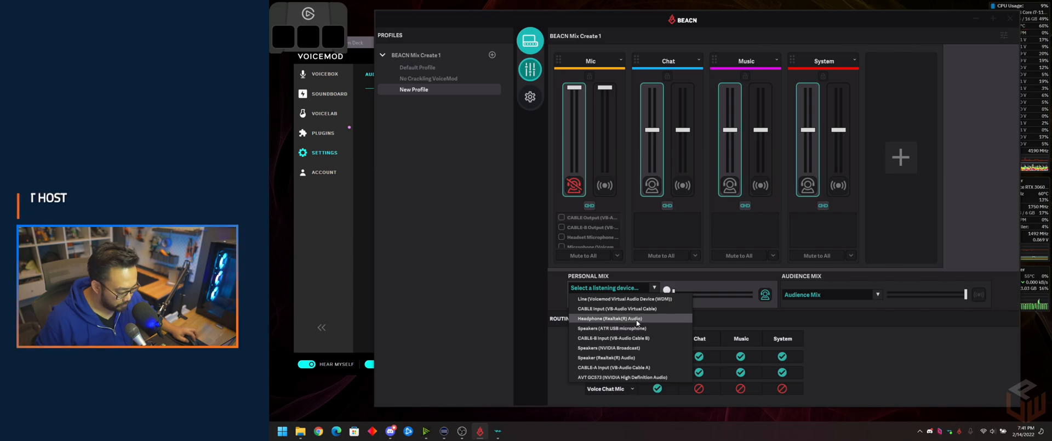
pyautogui.click(611, 318)
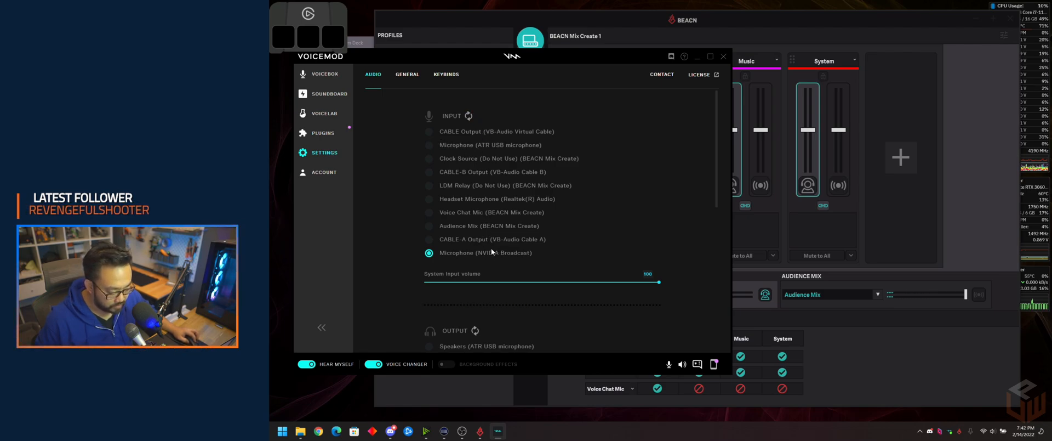
# Scroll Voicemod's audio settings to confirm Microphone (NVIDIA Broadcast) is the input
pyautogui.scroll(-3)
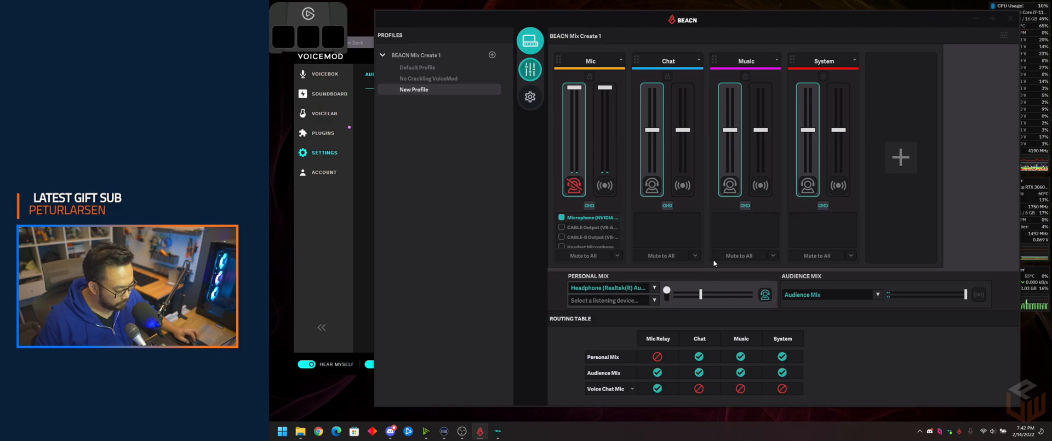
# Add an Aux 1 mixer channel beside the Mic channel
pyautogui.click(900, 157)
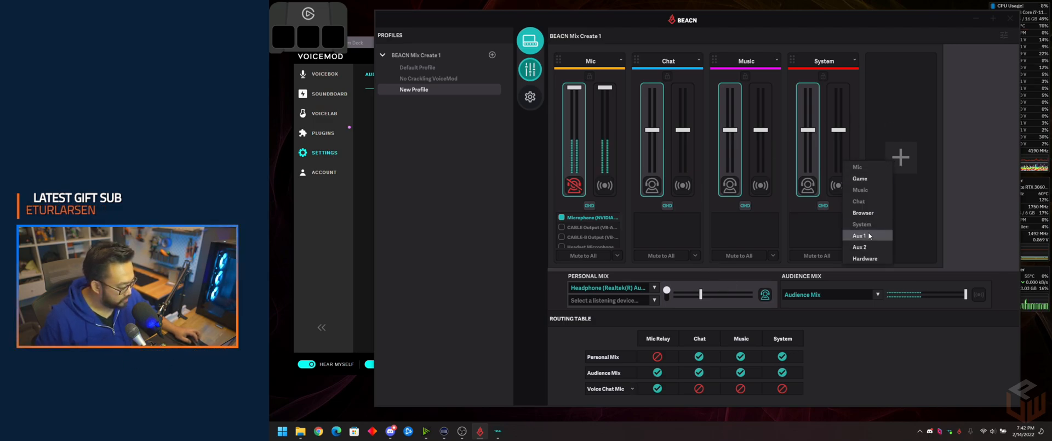
pyautogui.click(859, 235)
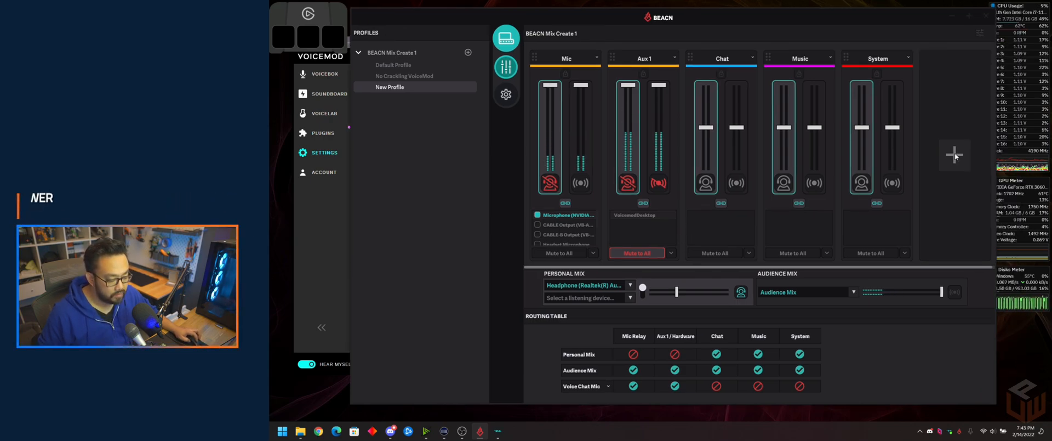
# Add a second mixer channel as Aux 2
pyautogui.click(955, 154)
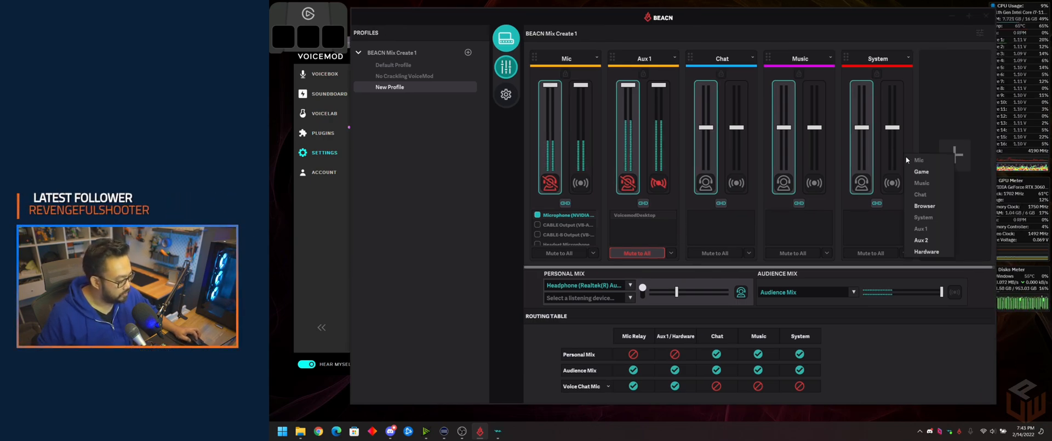
pyautogui.moveTo(921, 240)
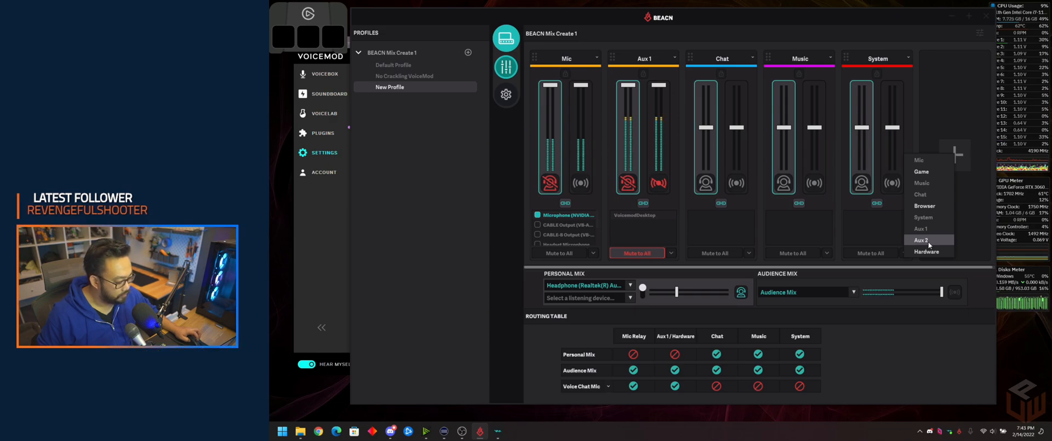
pyautogui.click(920, 239)
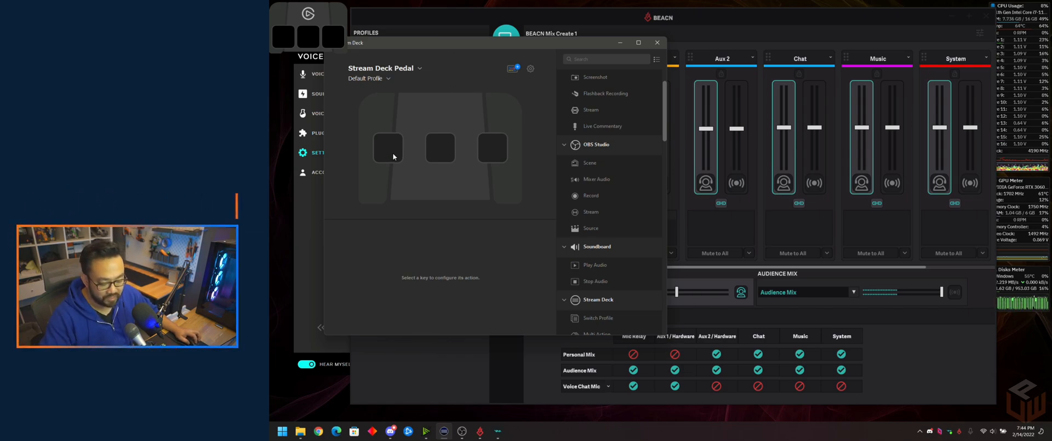
# Make the left pedal play wow1.mp3 through Aux 2 / Hardware (BEACN Mix Create)
pyautogui.click(388, 148)
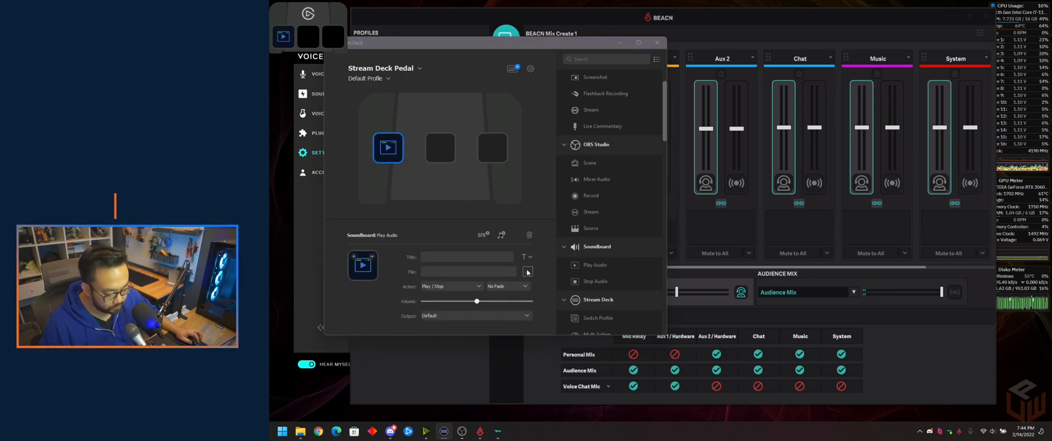
pyautogui.click(527, 272)
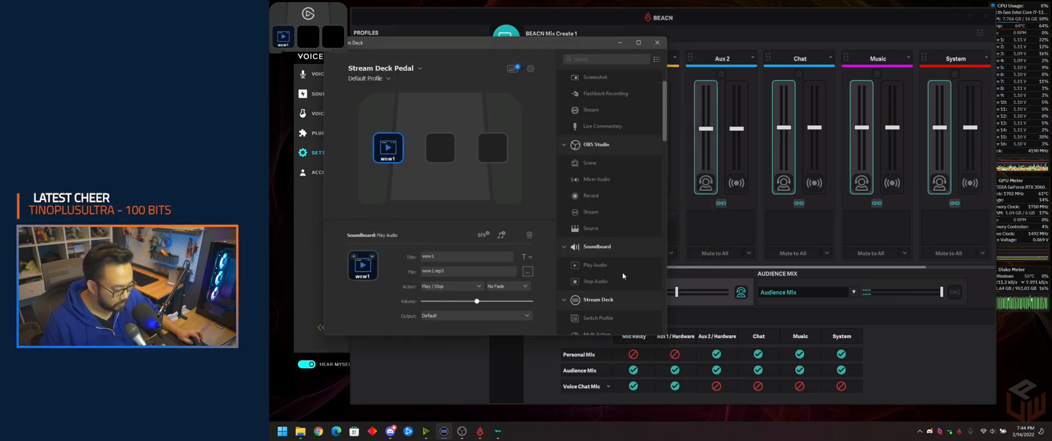
pyautogui.click(475, 316)
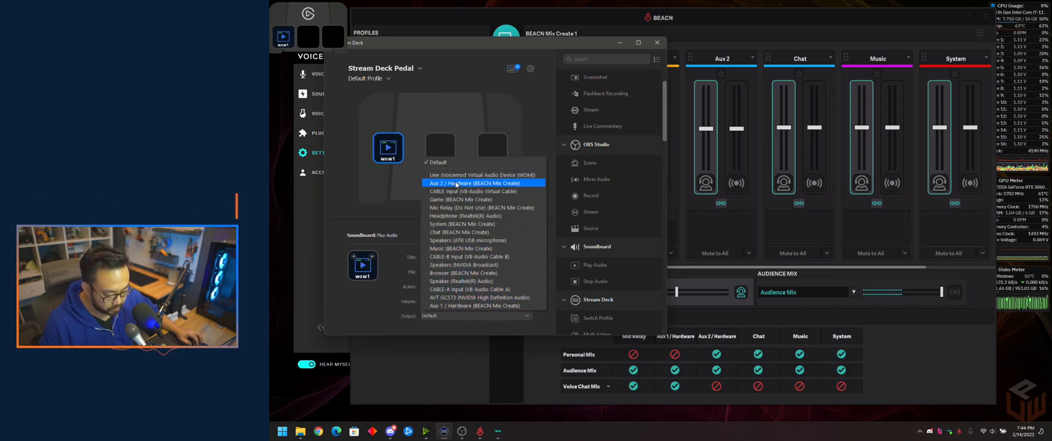
pyautogui.click(475, 182)
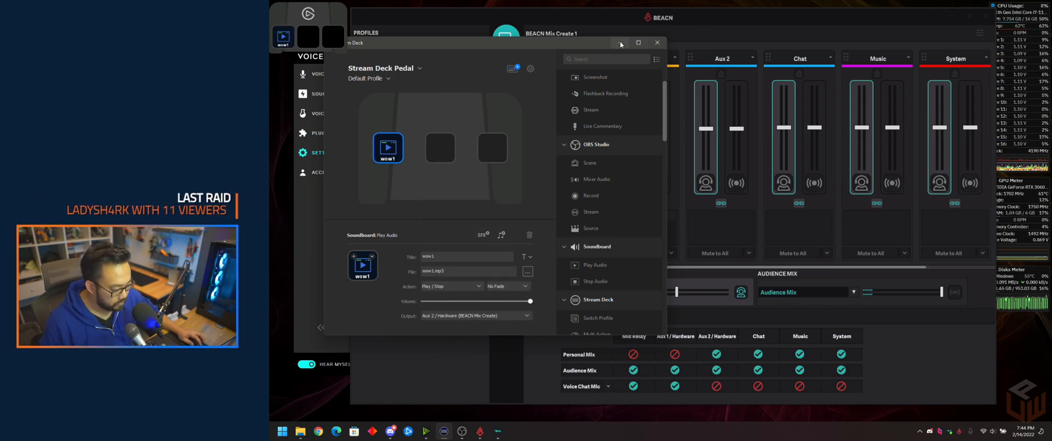